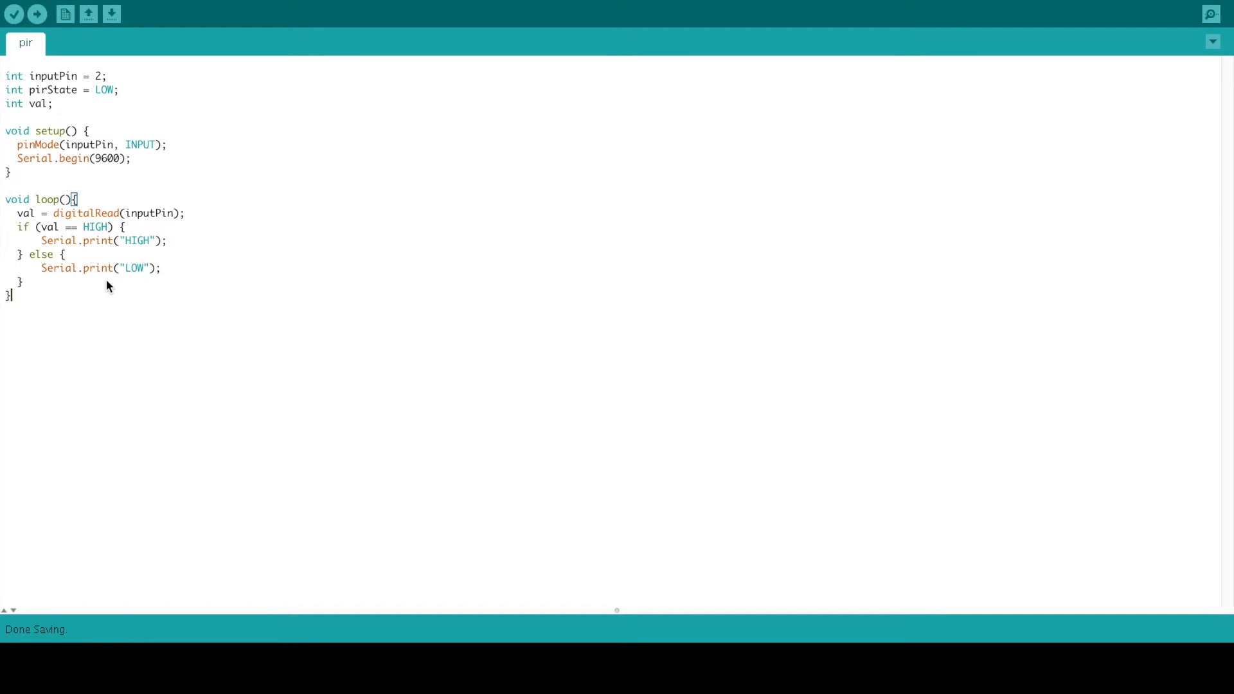
Step: Remove the 'int pirState = LOW;' declaration, leaving only inputPin and val, and save
{"action": "double_click", "coordinate": [52, 76]}
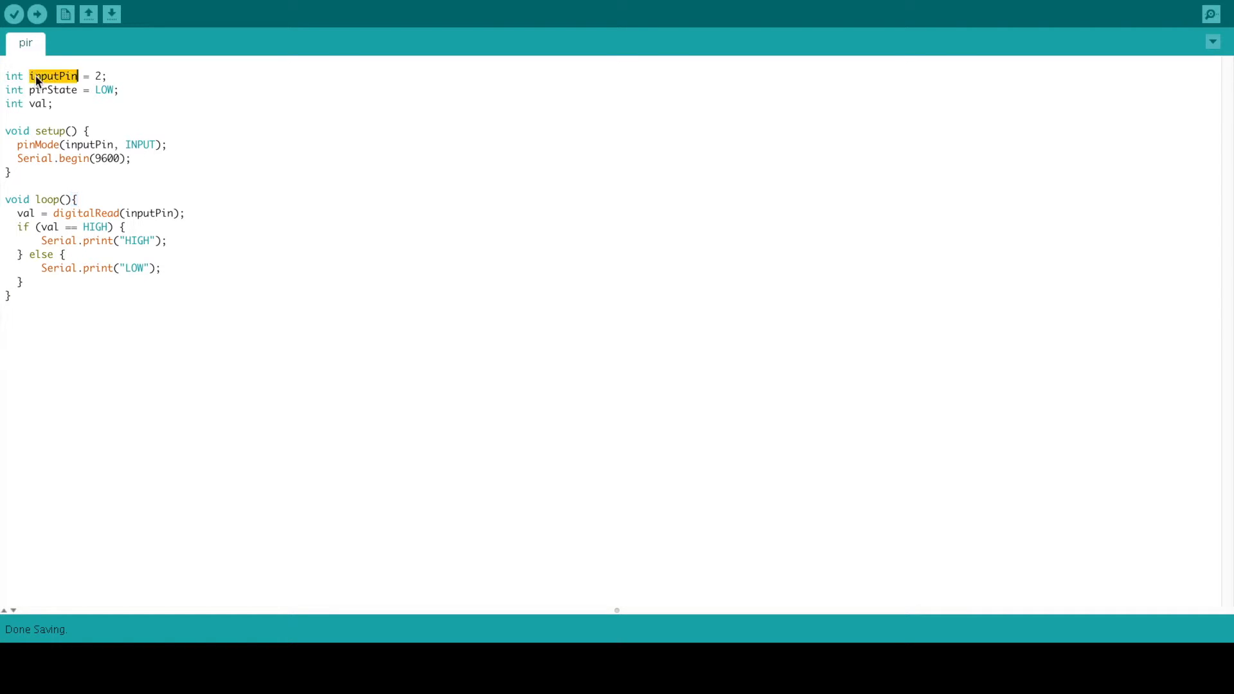
{"action": "triple_click", "coordinate": [54, 76]}
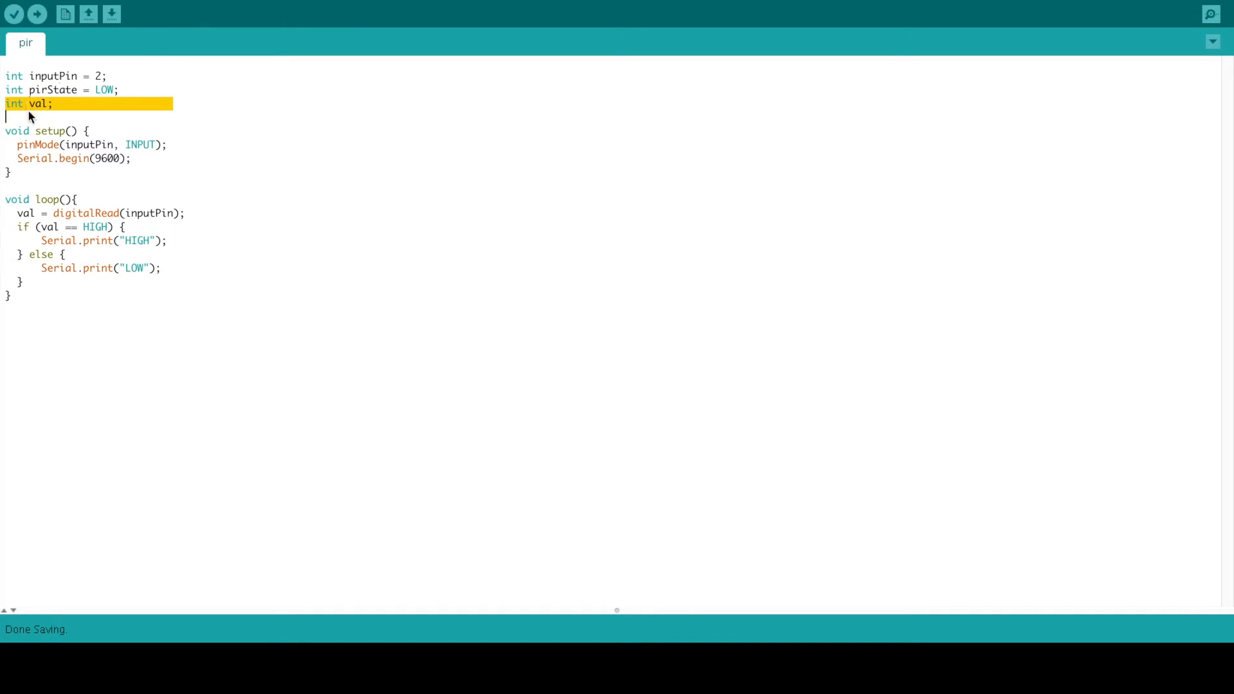
{"action": "mouse_move", "coordinate": [56, 94]}
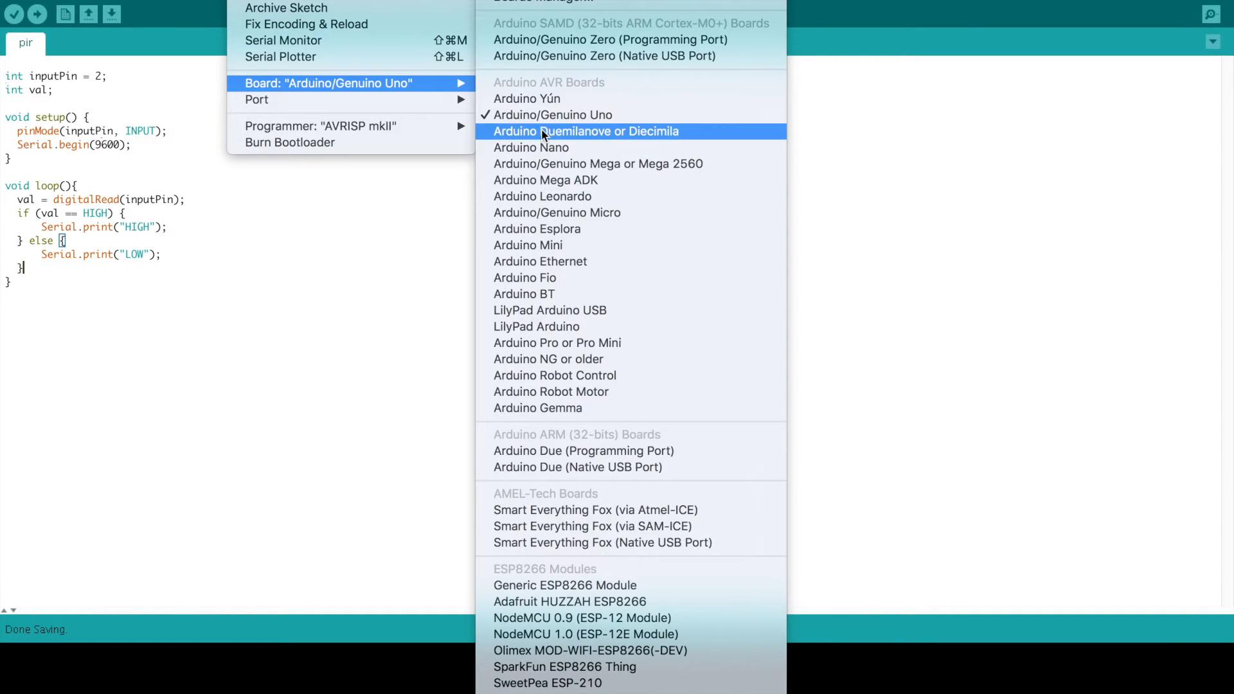
Step: Target an Arduino Nano (ATmega328) on port /dev/cu.wchusbserial1410
{"action": "left_click", "coordinate": [531, 147]}
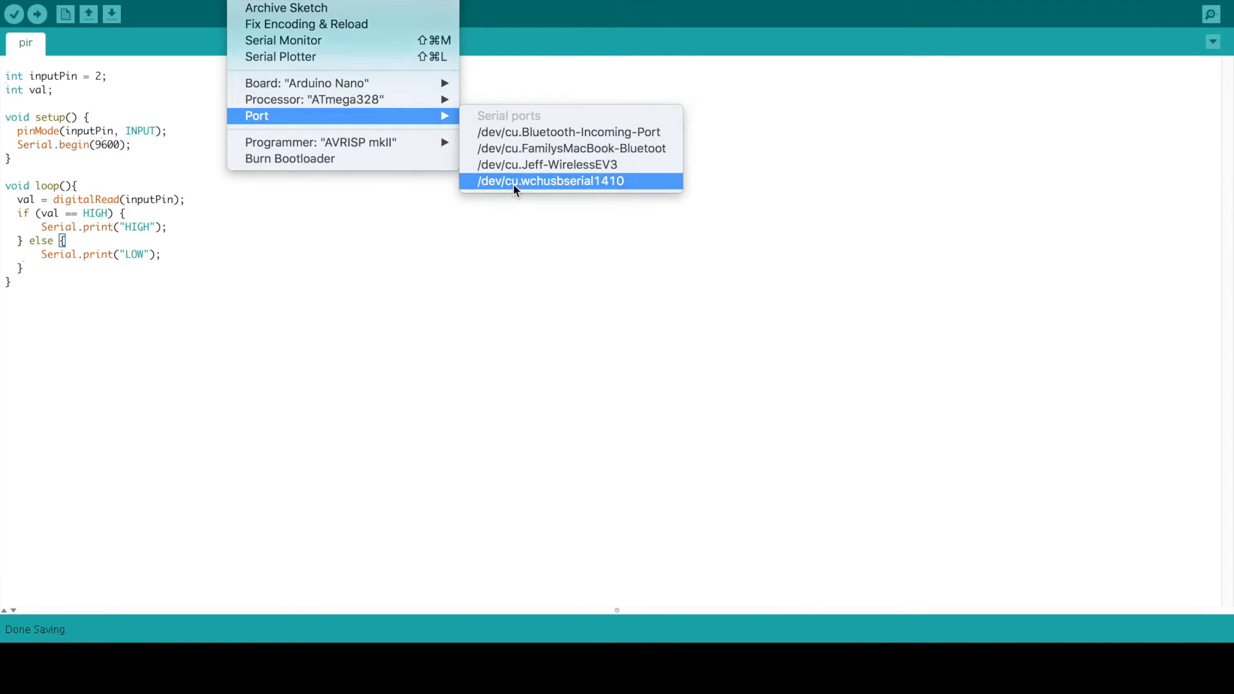
{"action": "left_click", "coordinate": [551, 182]}
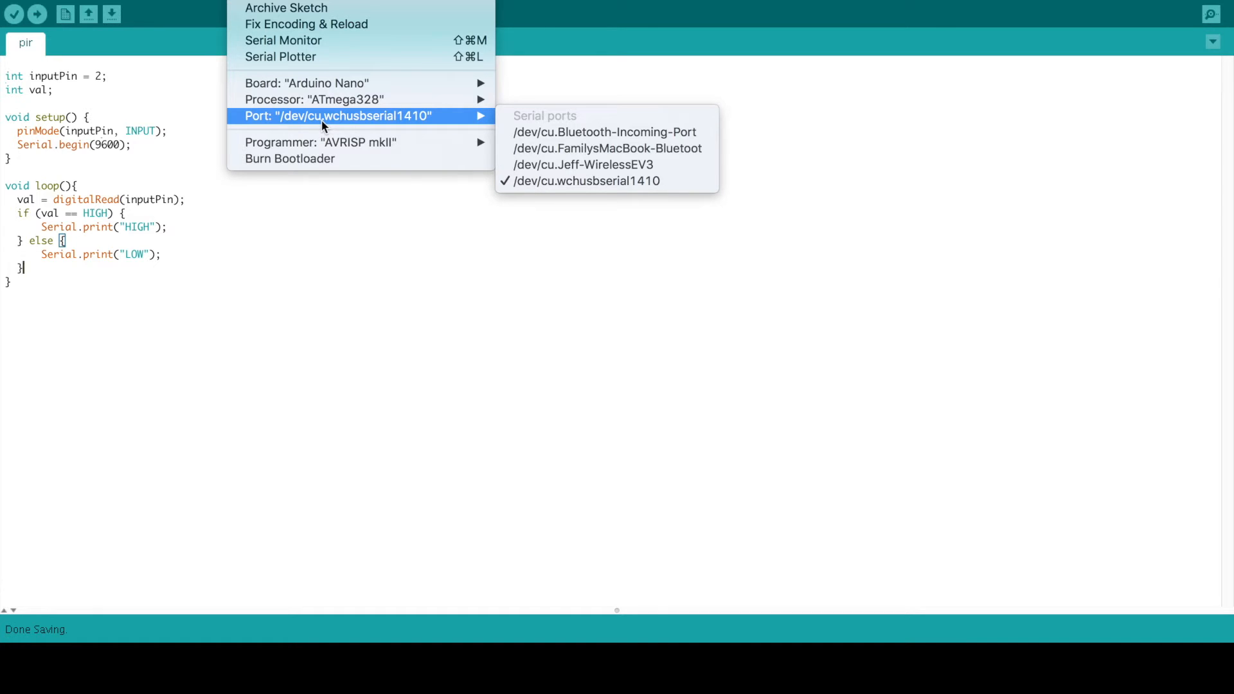
{"action": "mouse_move", "coordinate": [547, 218]}
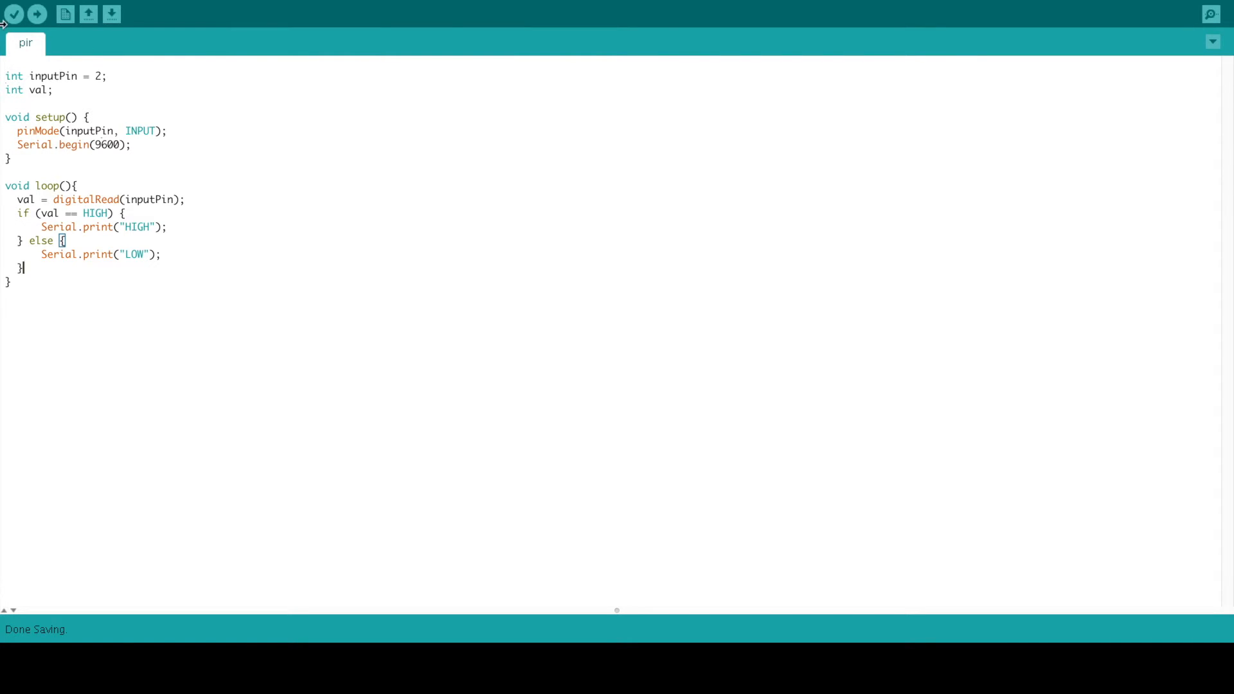
Step: Verify and upload the pir sketch to the Nano (2,142 bytes program storage)
{"action": "left_click", "coordinate": [65, 14]}
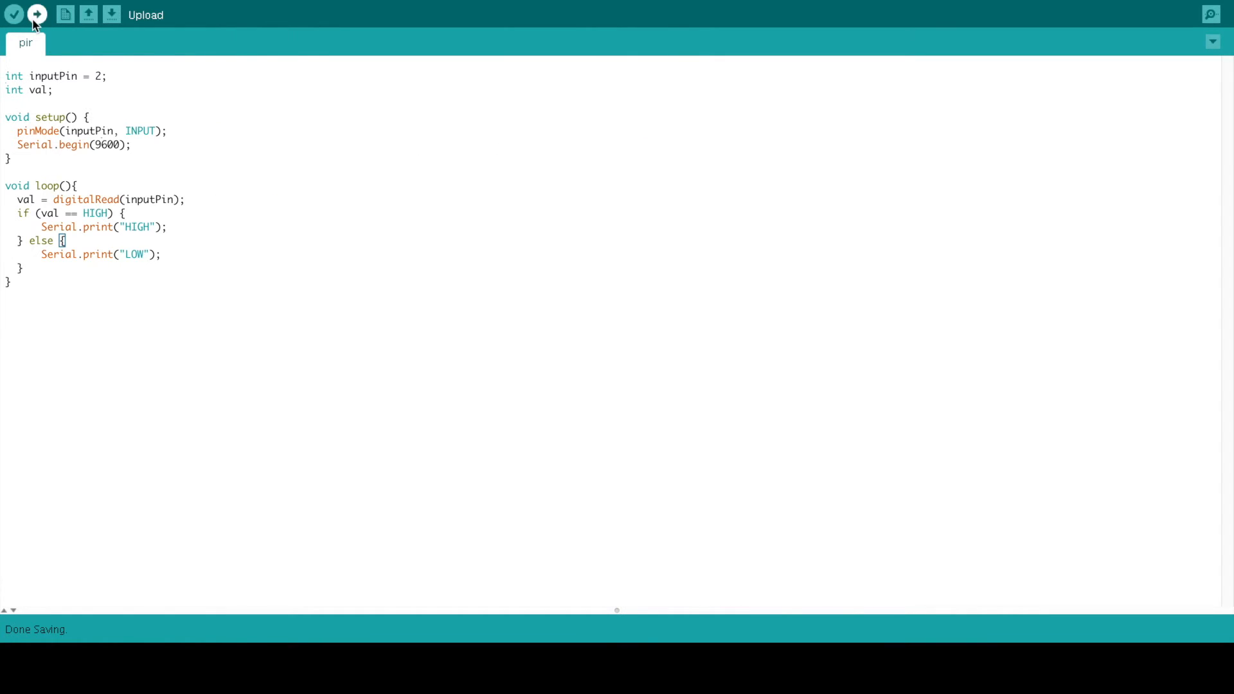
{"action": "left_click", "coordinate": [37, 14]}
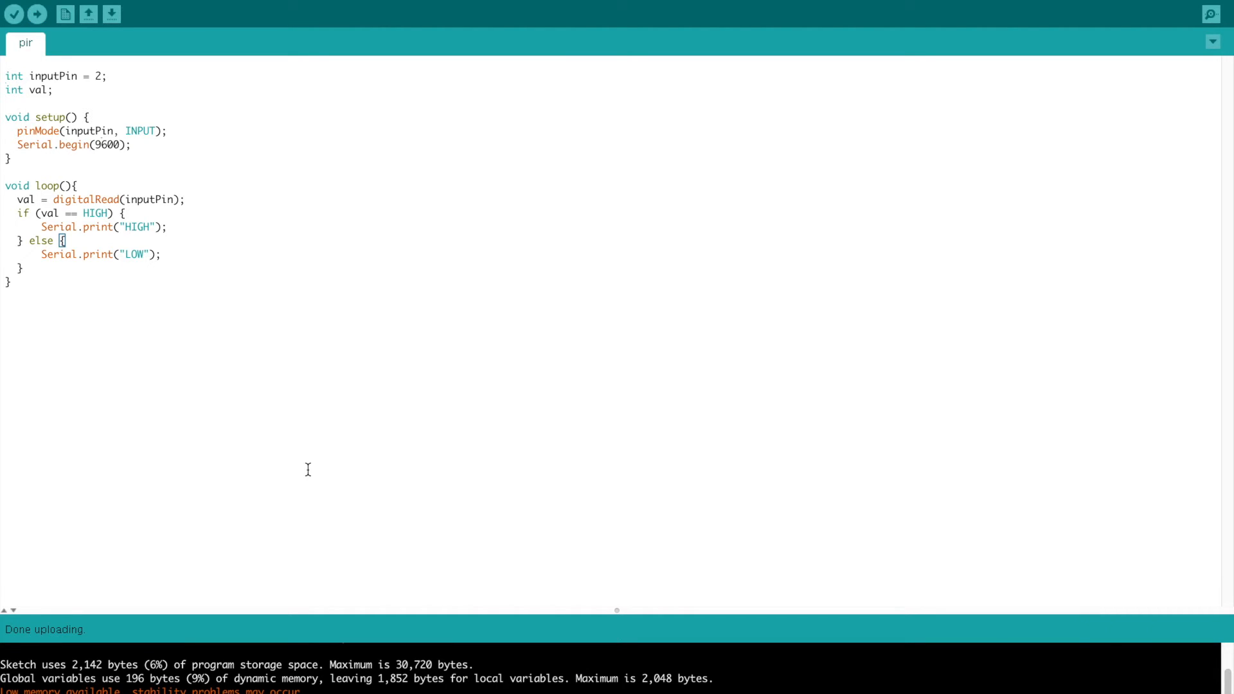
{"action": "left_click", "coordinate": [1211, 13]}
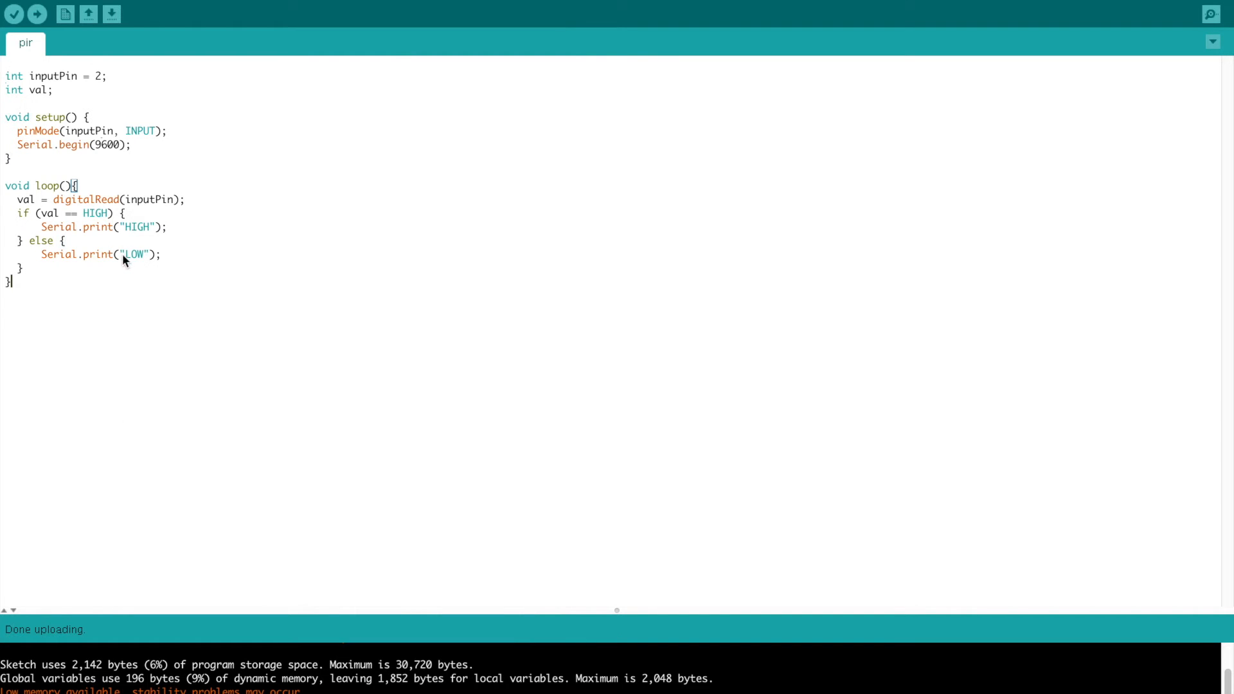
Step: Add delay(100) at the end of loop, use Serial.println for HIGH/LOW, save and upload
{"action": "type", "text": "delay(1);"}
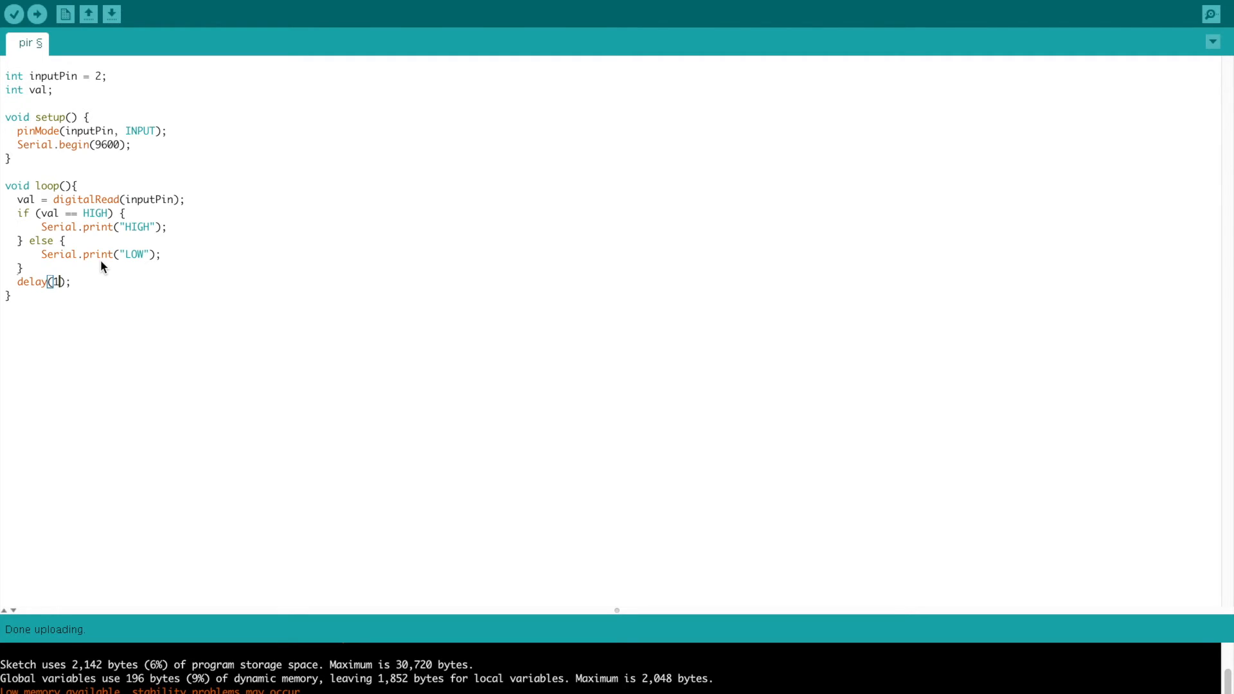
{"action": "type", "text": "00"}
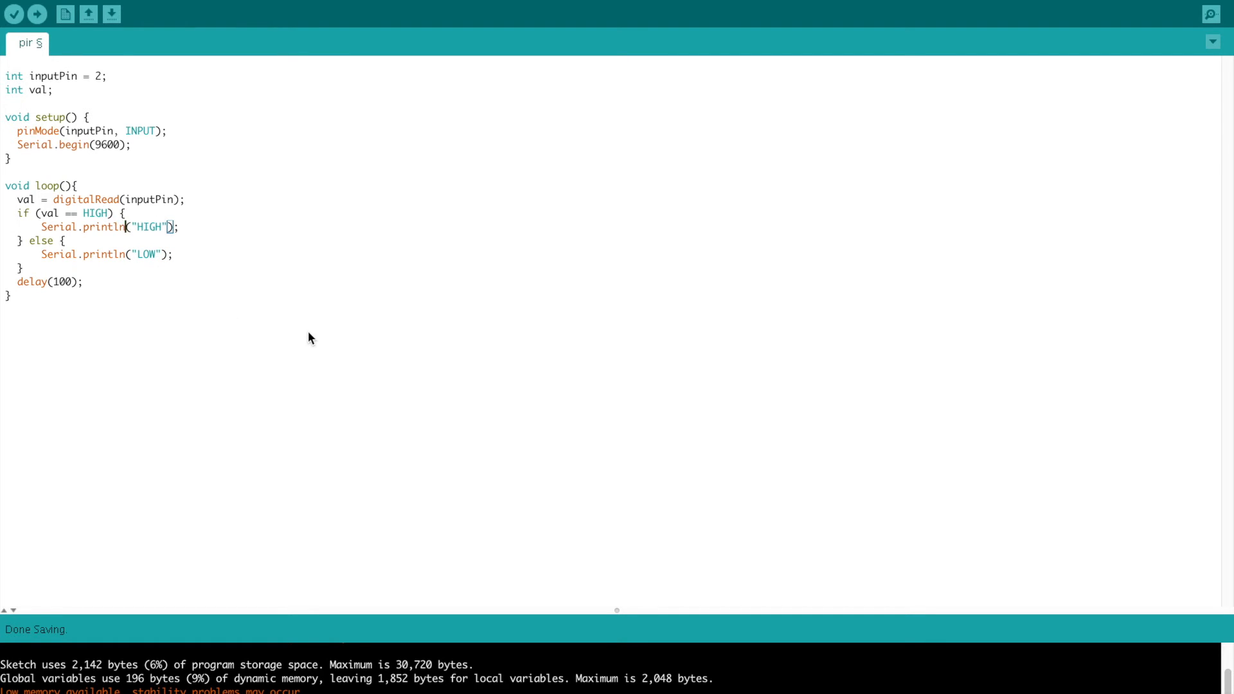
{"action": "left_click", "coordinate": [36, 14]}
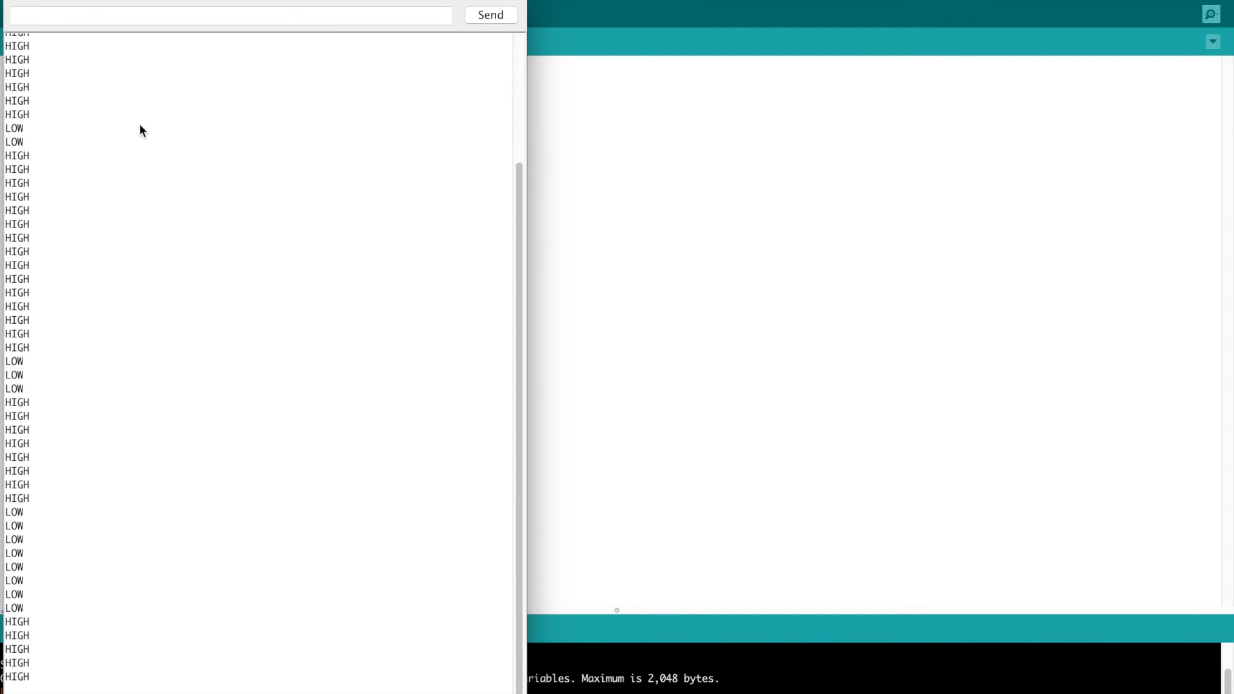
Step: Scroll through the serial monitor's streaming HIGH and LOW readings
{"action": "scroll", "scroll_direction": "down", "scroll_amount": 3}
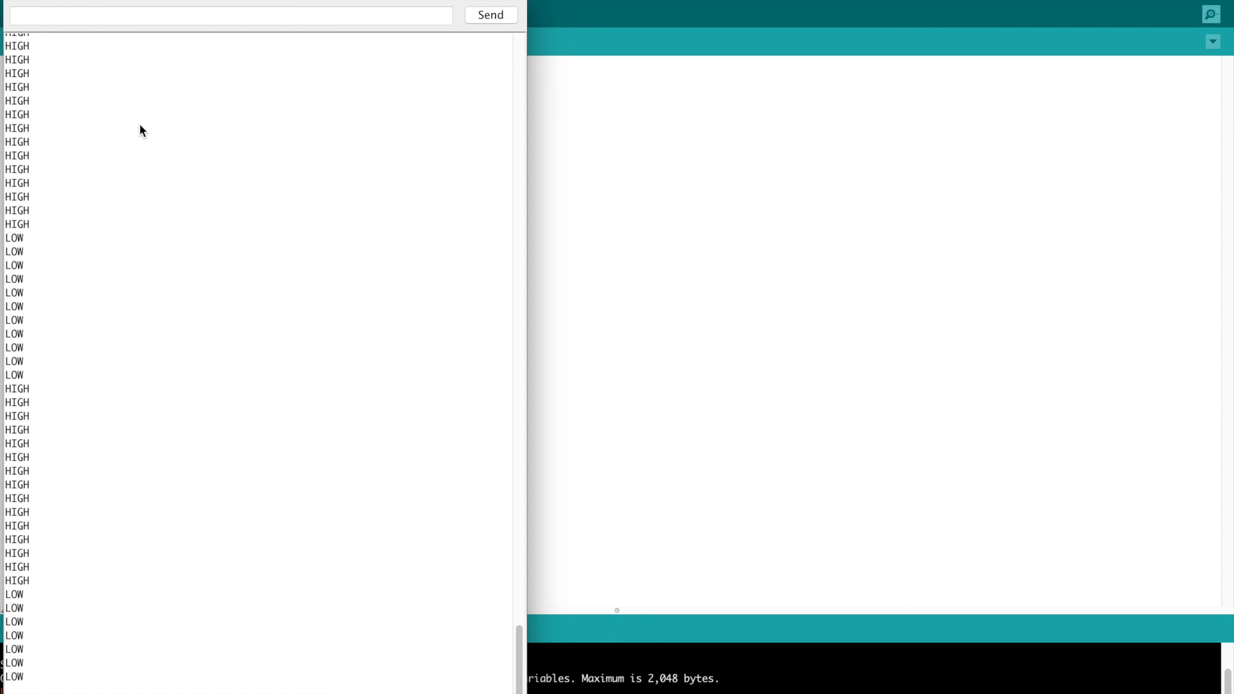
{"action": "scroll", "scroll_direction": "down", "scroll_amount": 3}
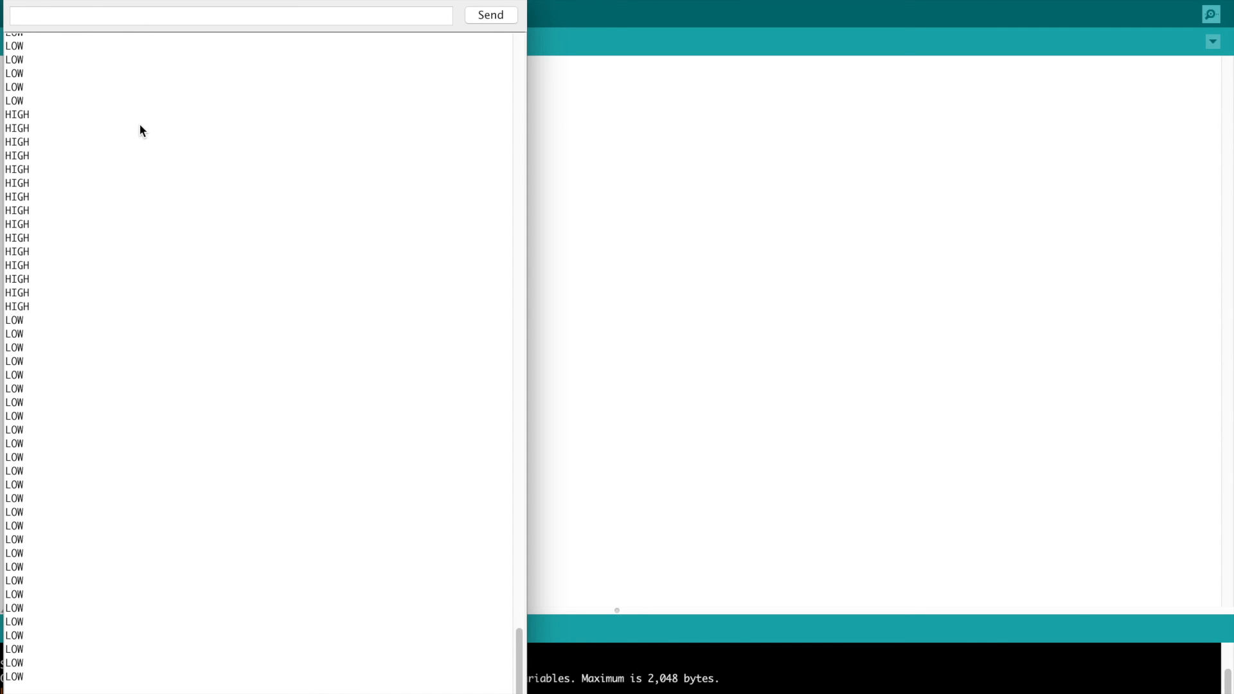